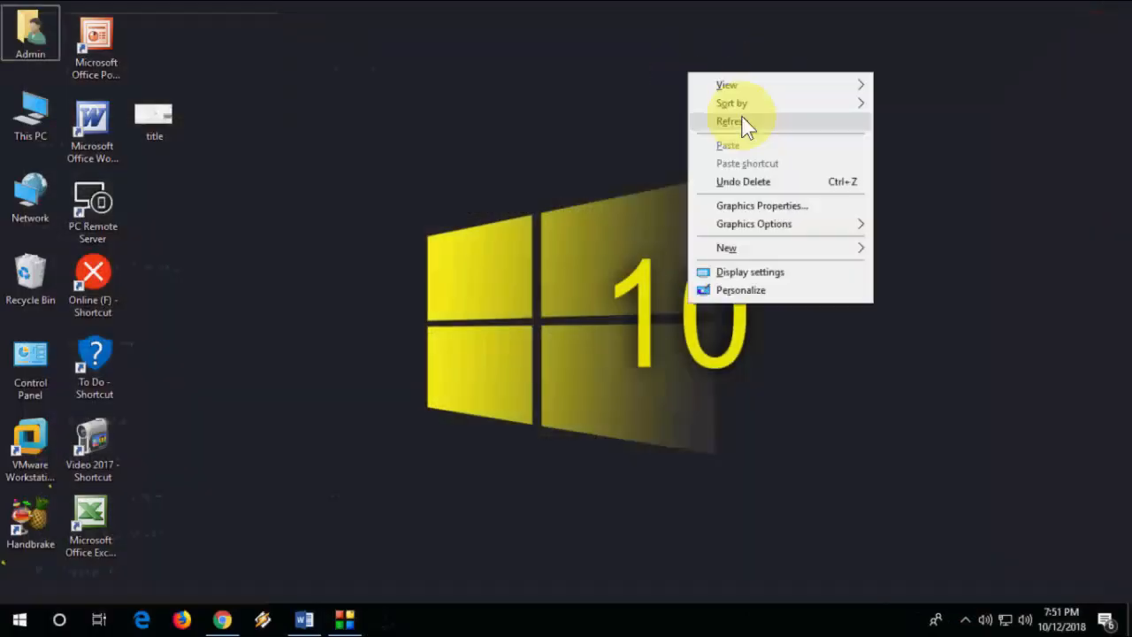
Step: Refresh the Windows 10 desktop before launching Word
{"action": "left_click", "coordinate": [730, 120]}
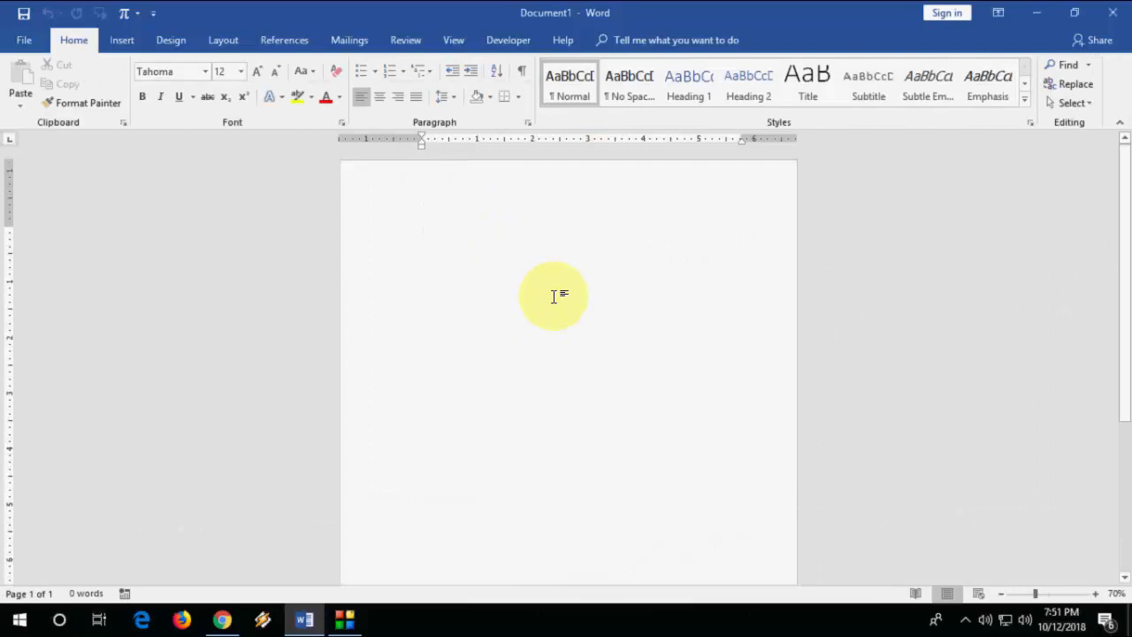
Step: Paste 'x551m asus specs' from the Windows+V clipboard history into the empty document
{"action": "left_click", "coordinate": [421, 230]}
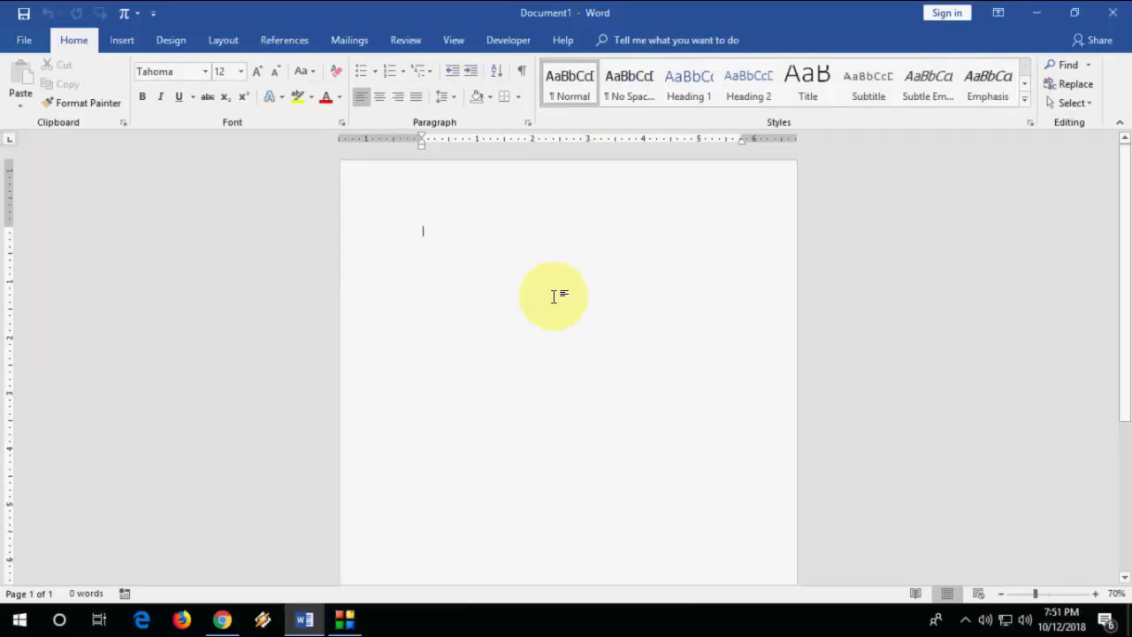
{"action": "key", "text": "win+v"}
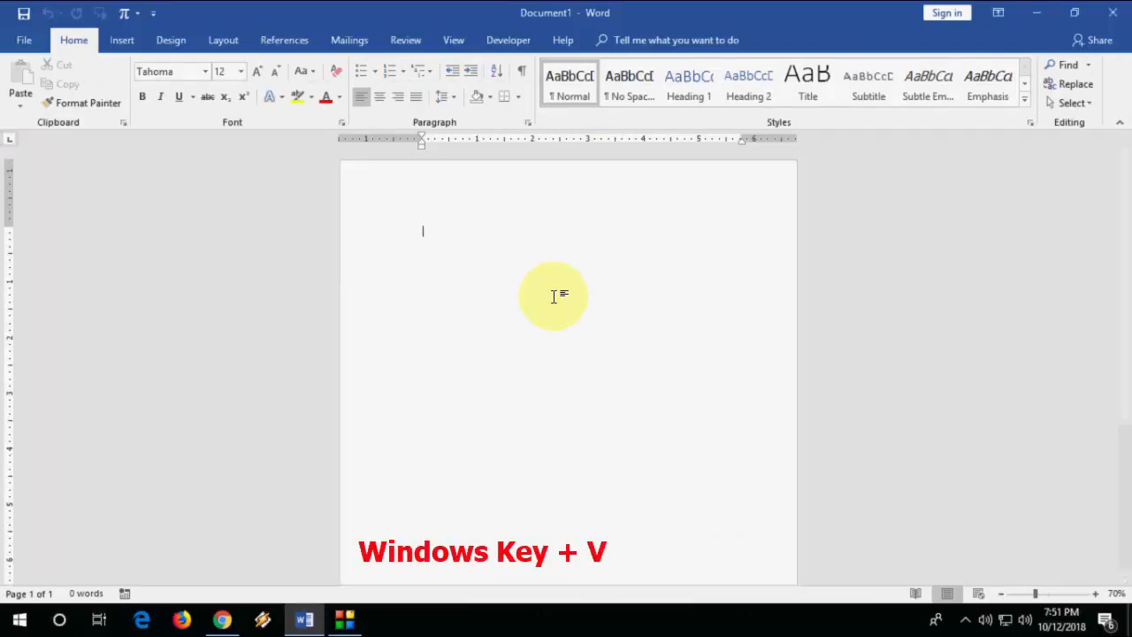
{"action": "key", "text": "Win+v"}
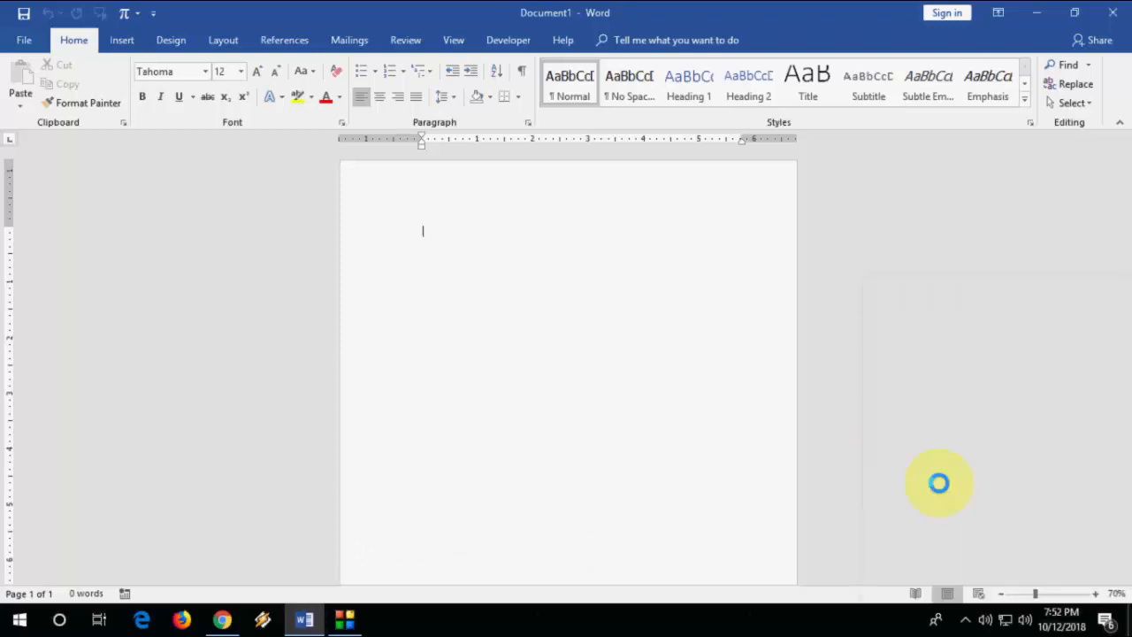
{"action": "key", "text": "ctrl+v"}
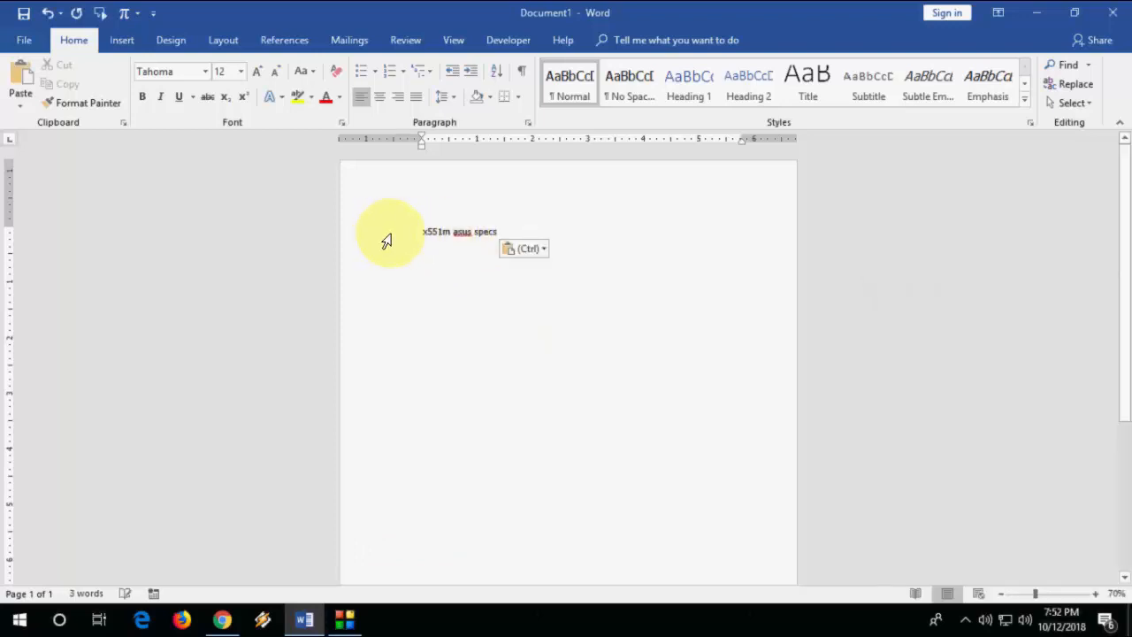
{"action": "mouse_move", "coordinate": [693, 332]}
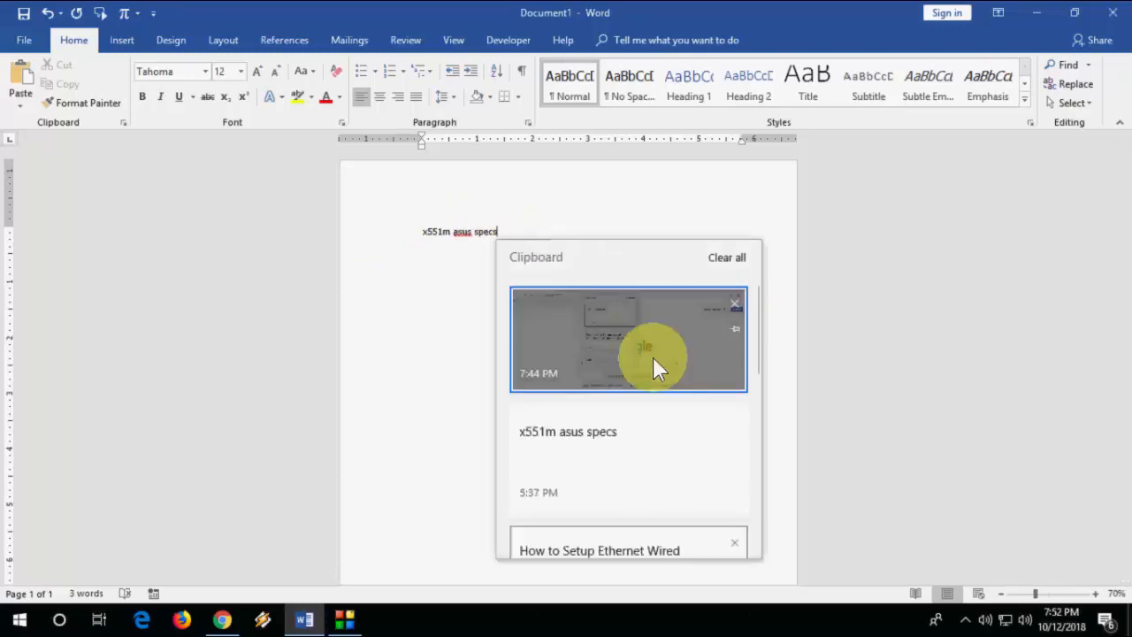
{"action": "left_click", "coordinate": [627, 340]}
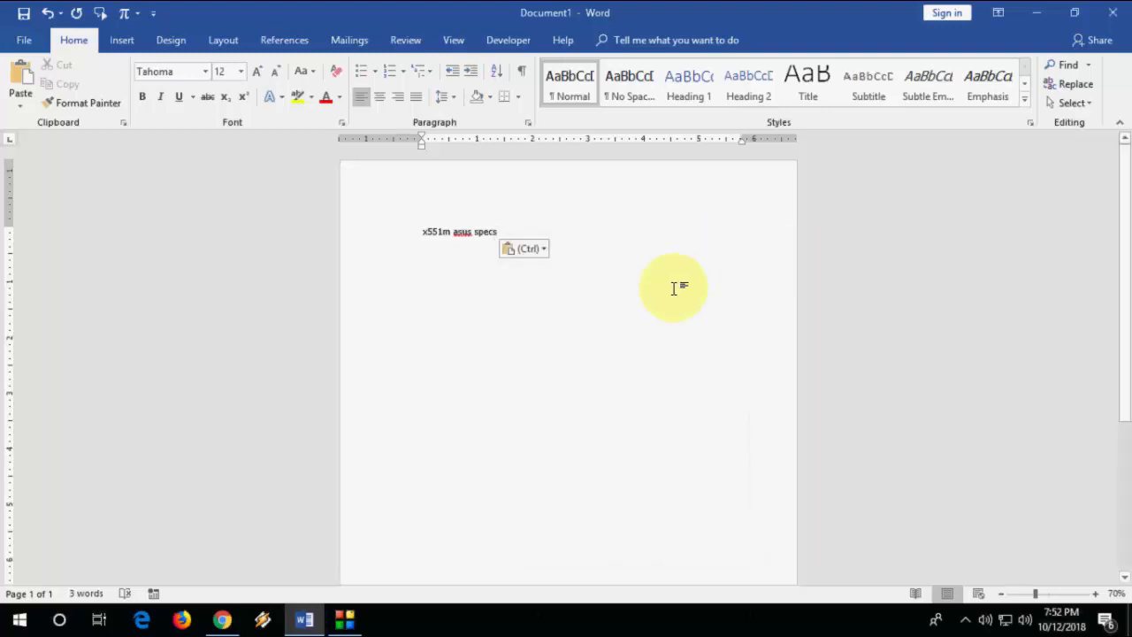
Step: Paste 'x551m asus specs' from clipboard history into Chrome's Google search box
{"action": "left_click", "coordinate": [223, 619]}
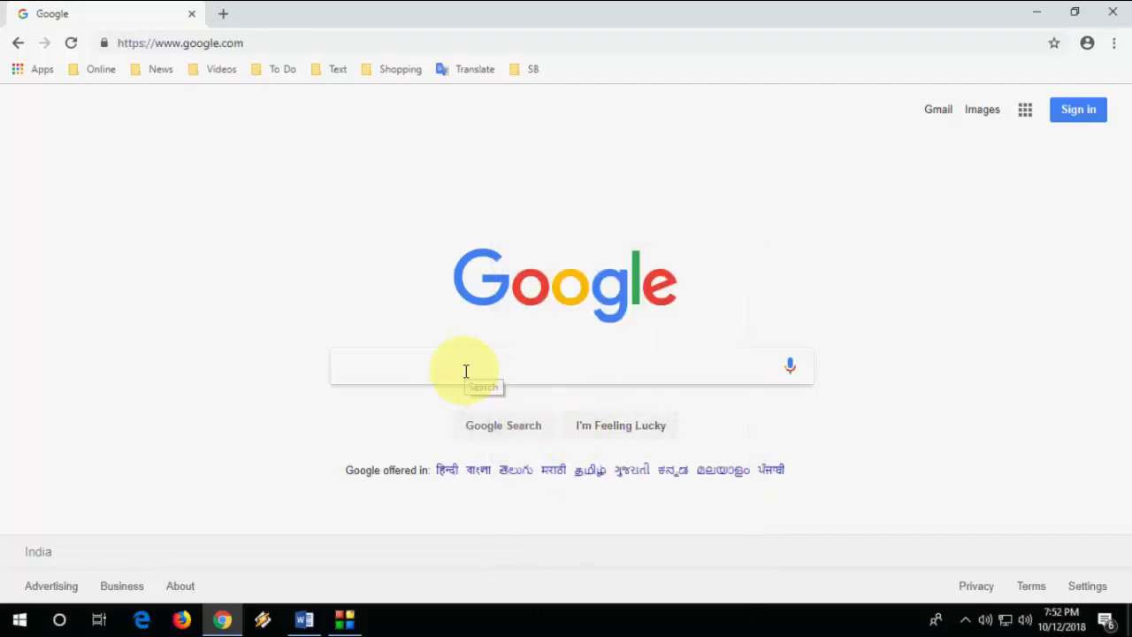
{"action": "key", "text": "Win+v"}
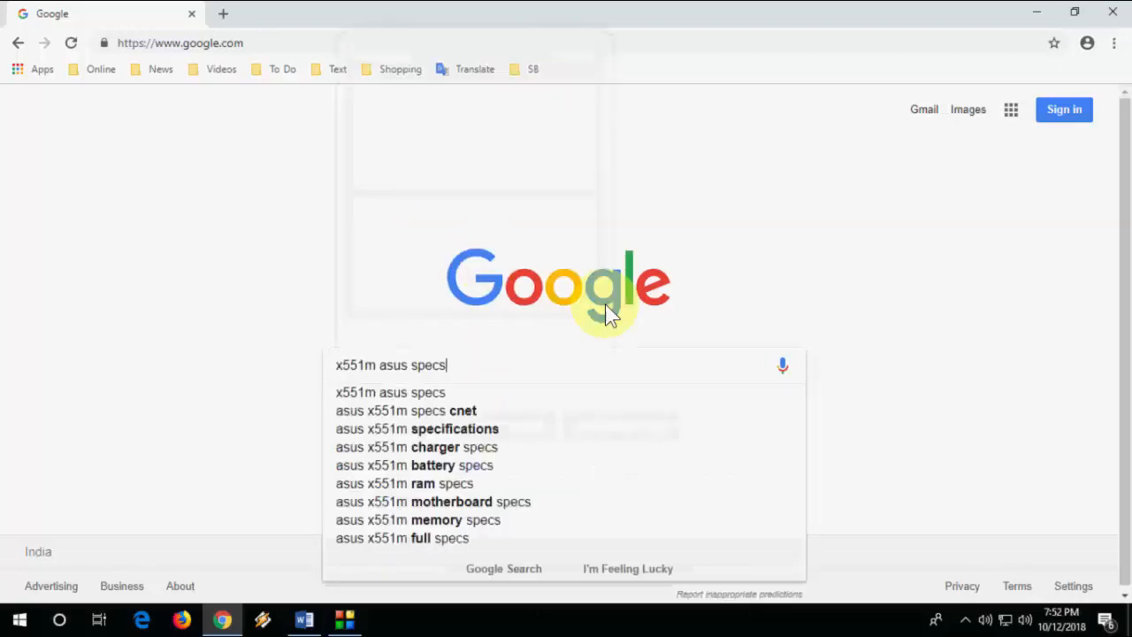
{"action": "mouse_move", "coordinate": [548, 322]}
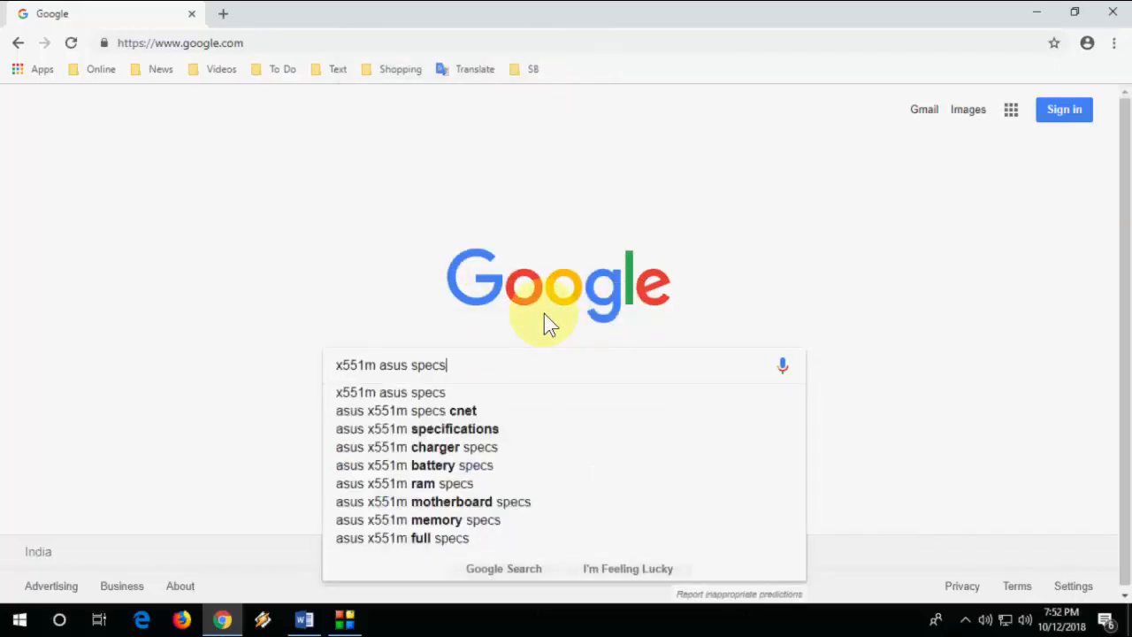